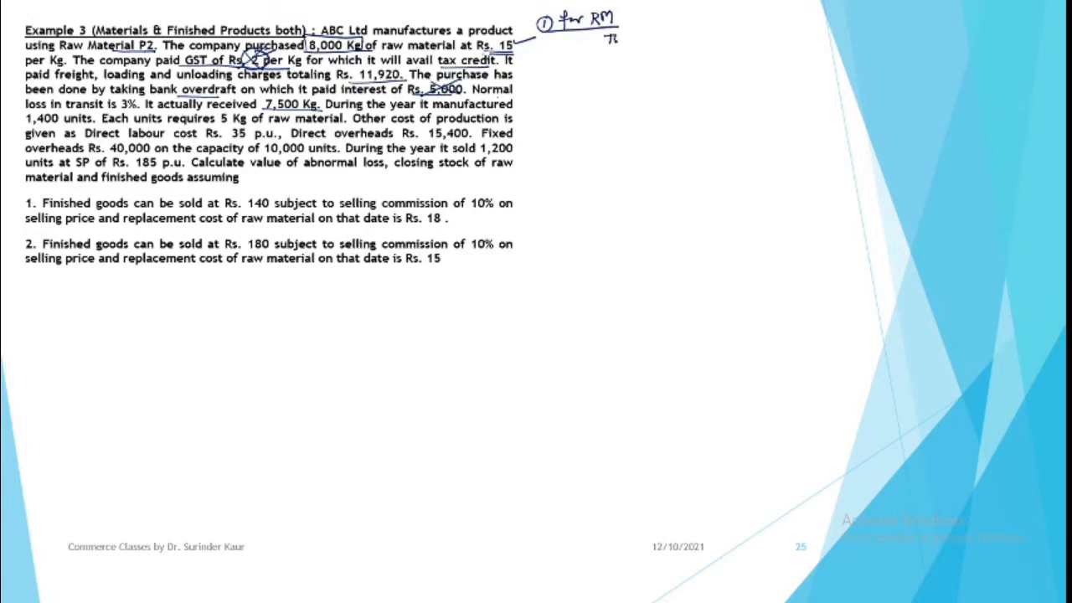
type("Total Q.")
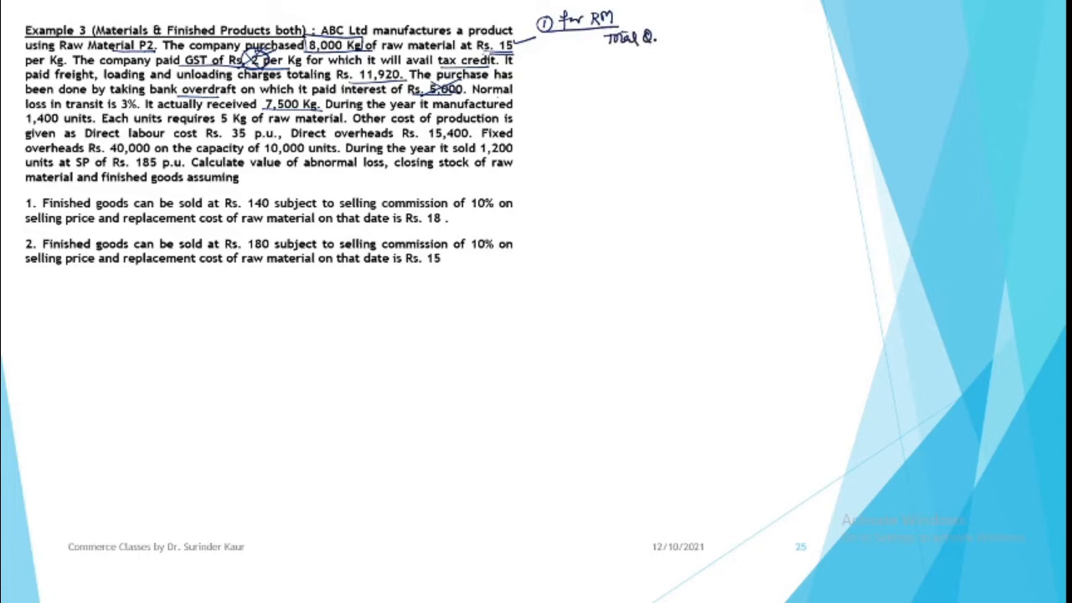